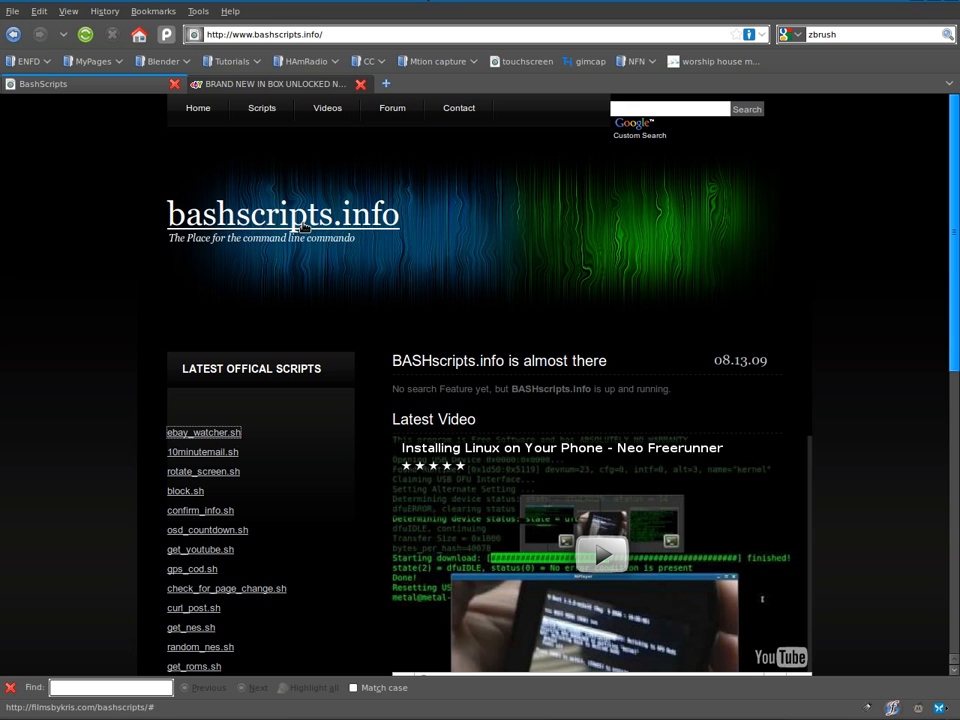
Go to the bashscripts.info Scripts page listing all scripts with descriptions.
click(260, 108)
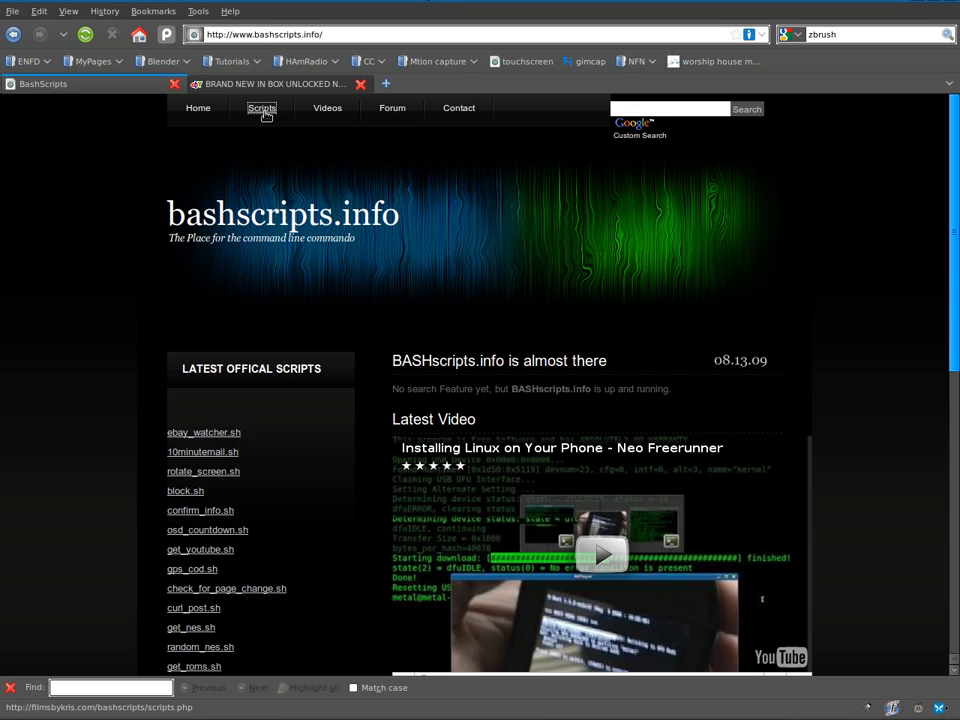
click(260, 108)
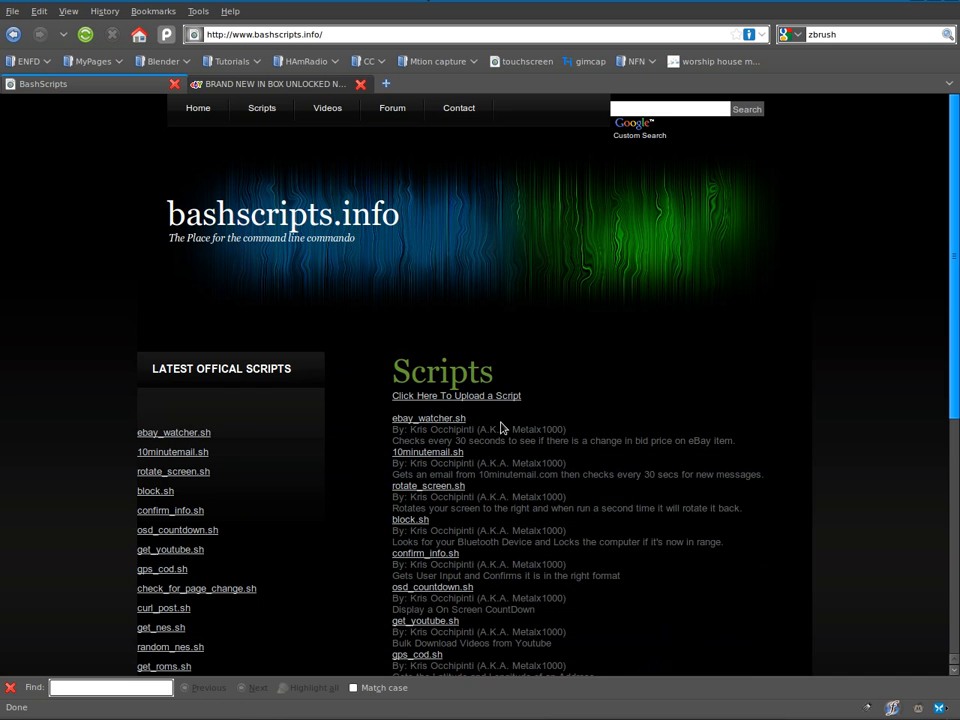
mouse_move(428, 418)
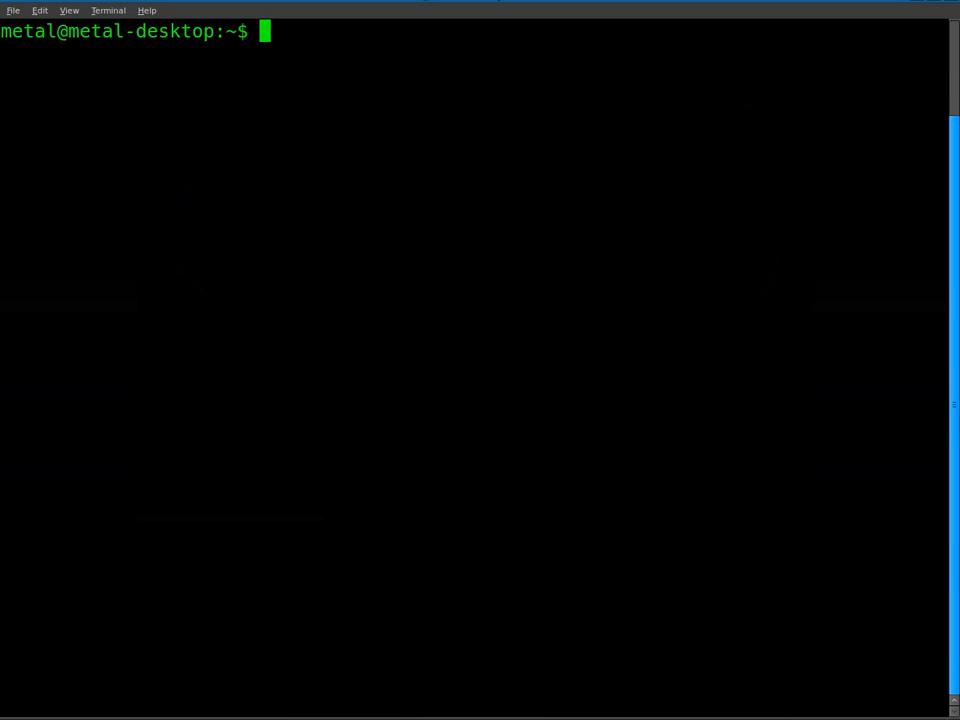
Change into /tmp and make ebay_watcher.sh executable with chmod +x.
text(cd /tmp)
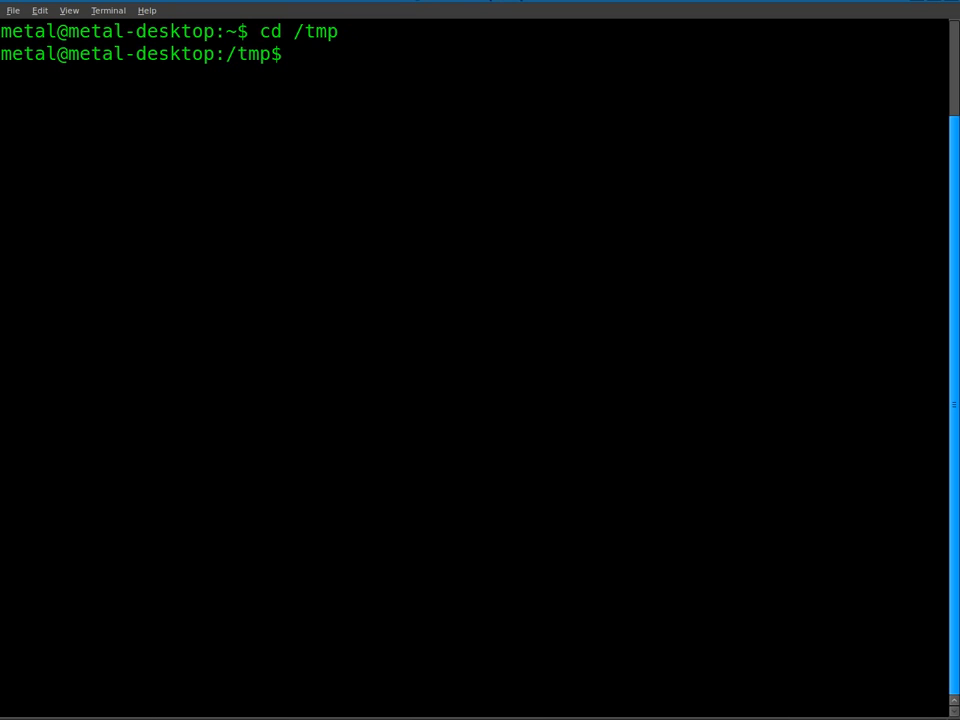
text(chmod)
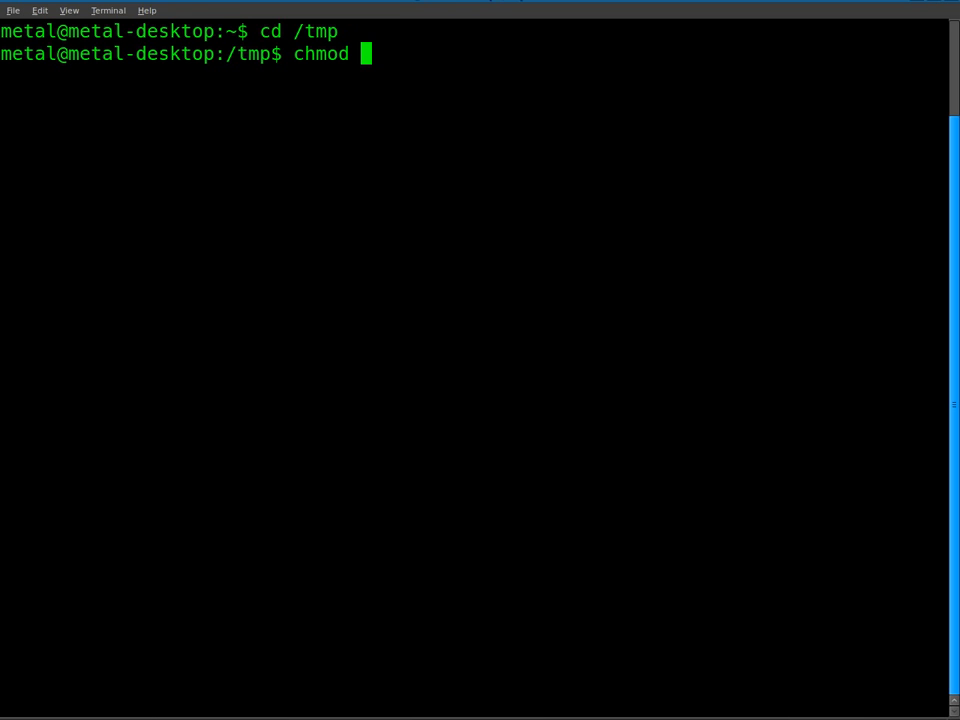
text(+x)
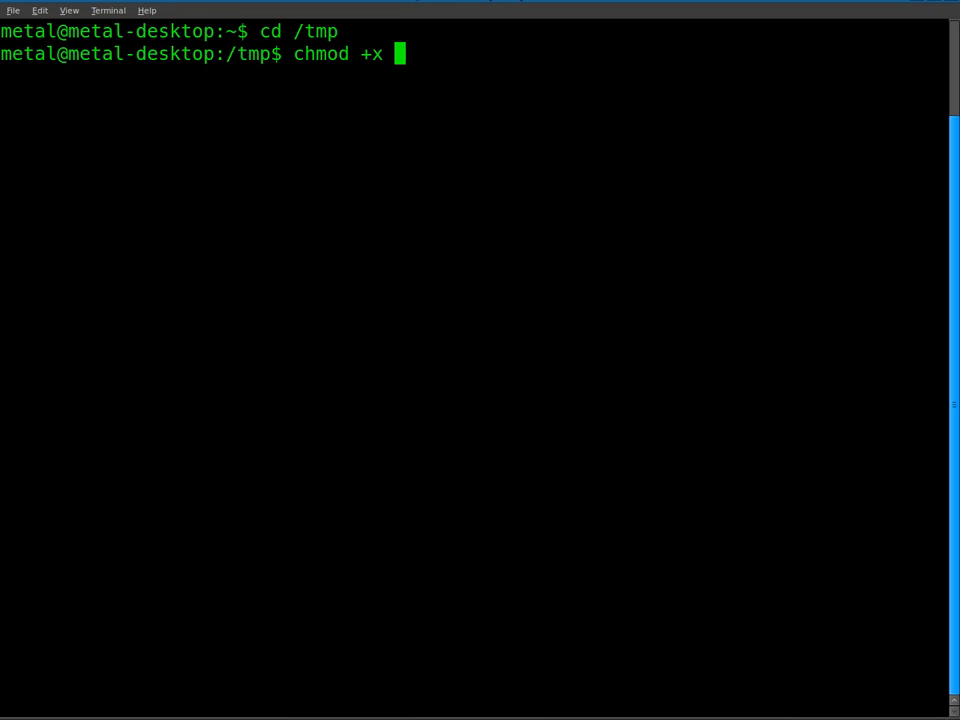
text(ebay_watcher.sh)
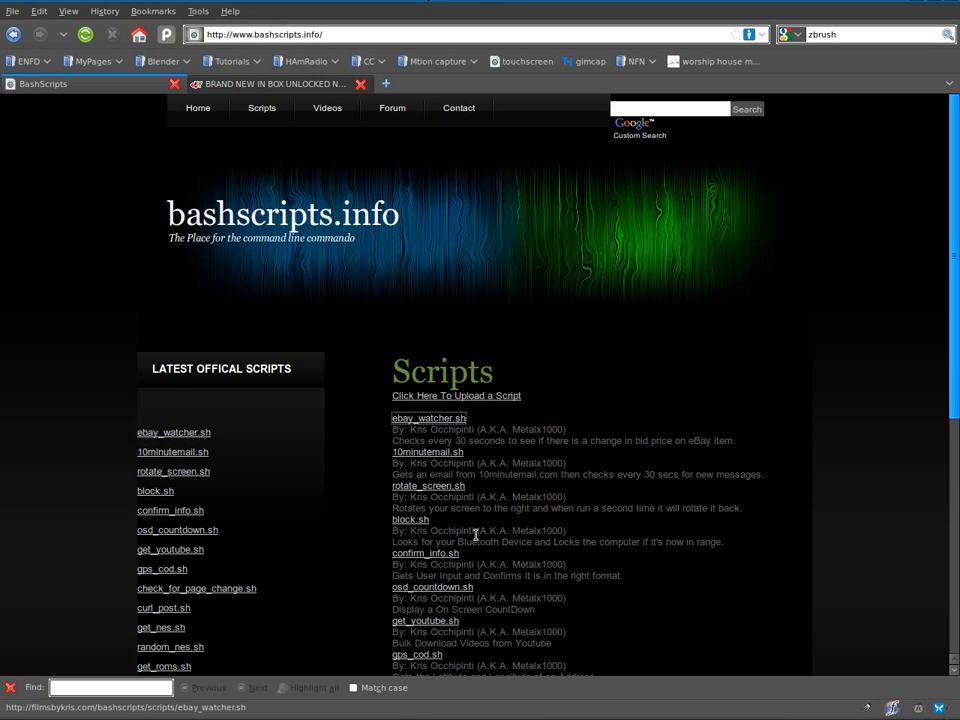
Switch Firefox to the eBay listing for the new unlocked Nokia N900.
click(270, 84)
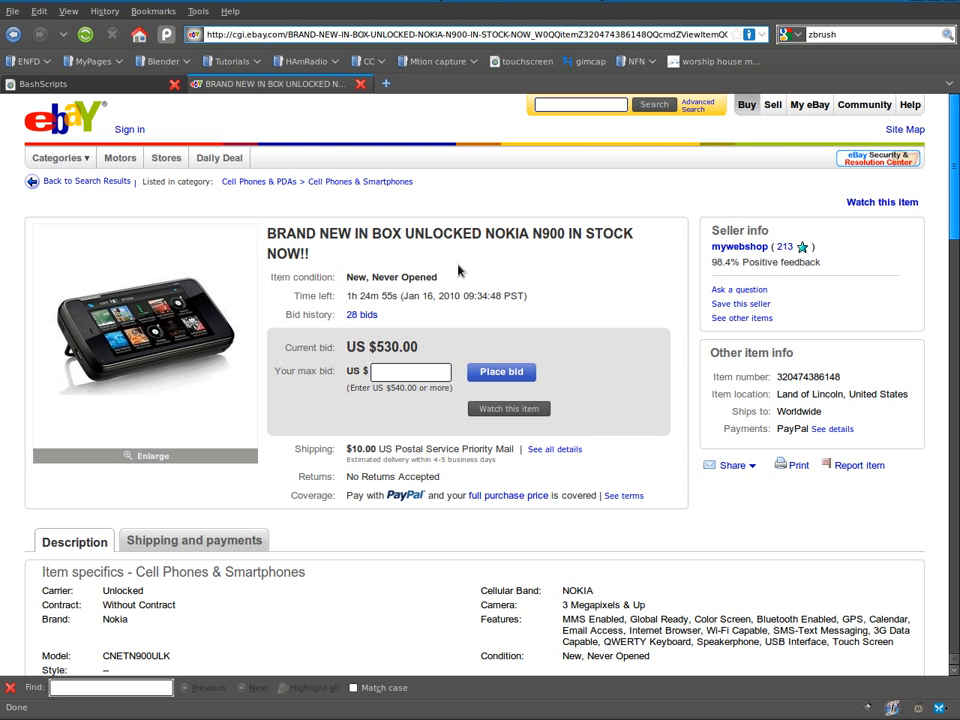
mouse_move(520, 60)
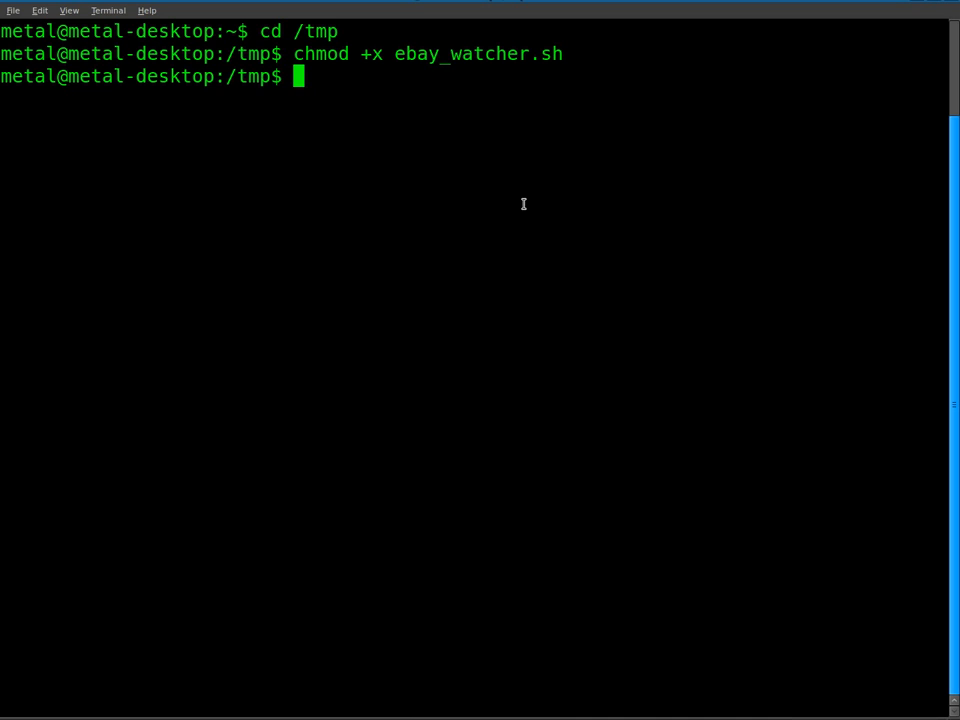
Run ./ebay_watcher.sh on the Nokia N900 eBay item URL to show its watcher banner.
text(./ebay_watcher.sh)
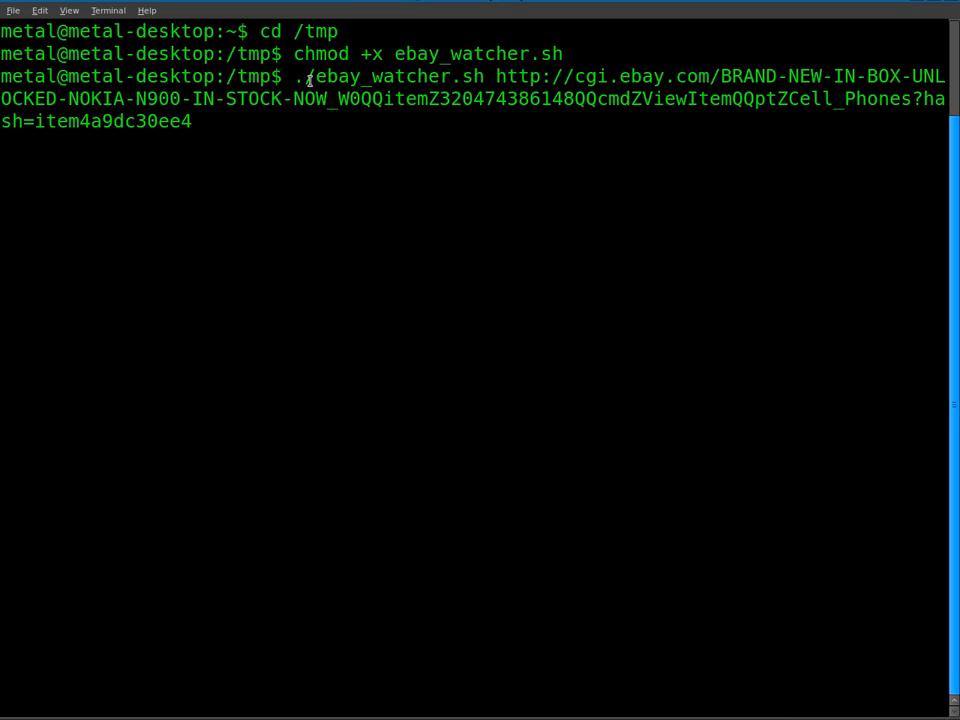
double_click(390, 76)
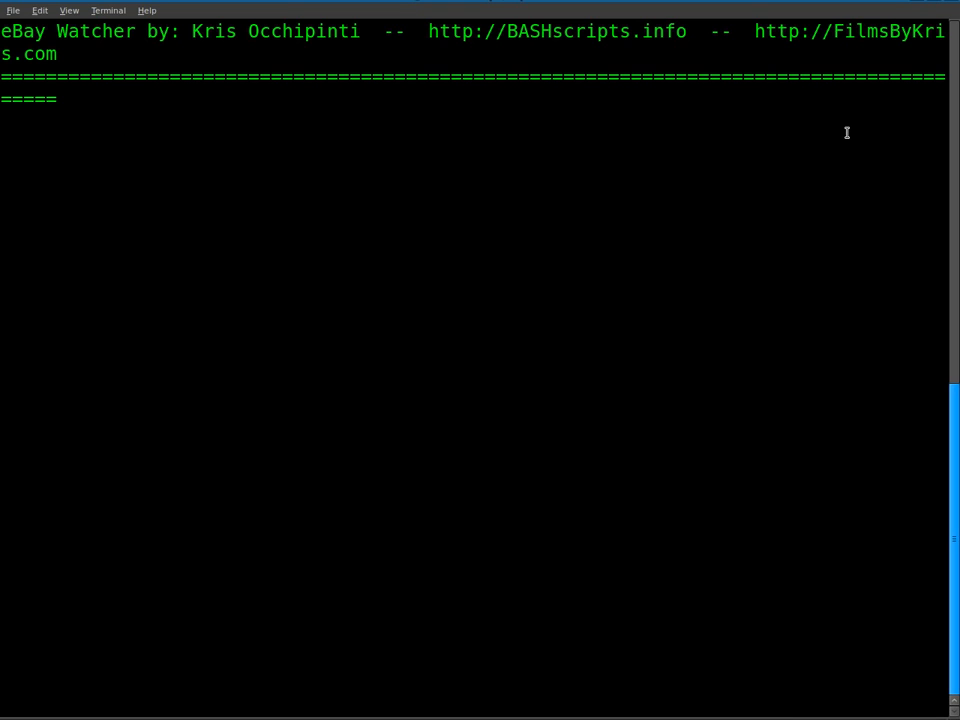
Stop the running watcher with Ctrl+C and enter vi ebay_watcher.sh.
key(ctrl+c)
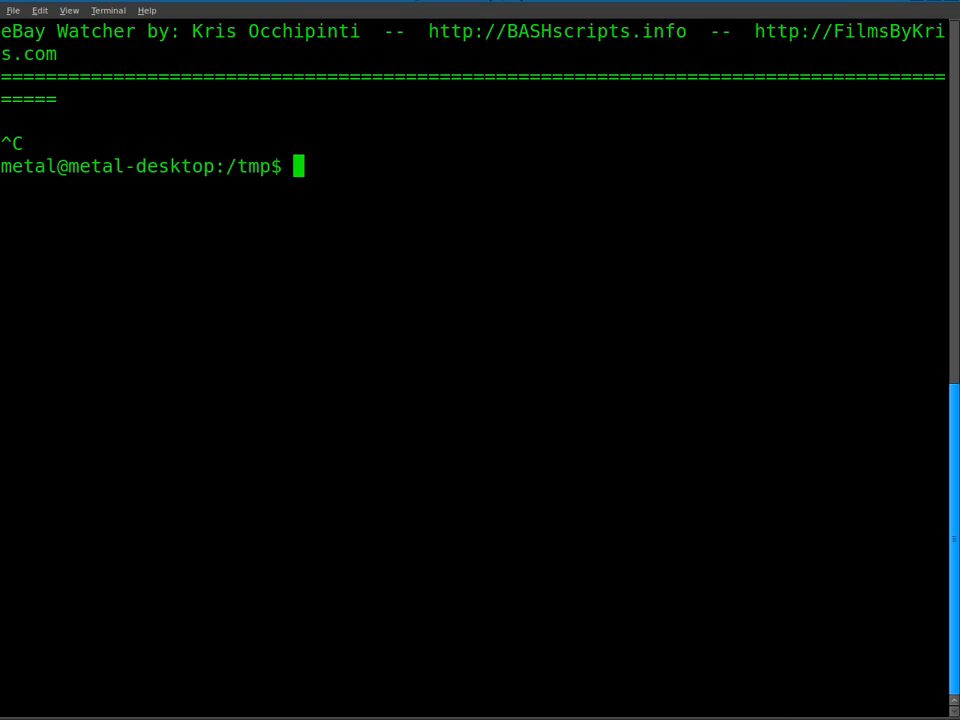
text(vi)
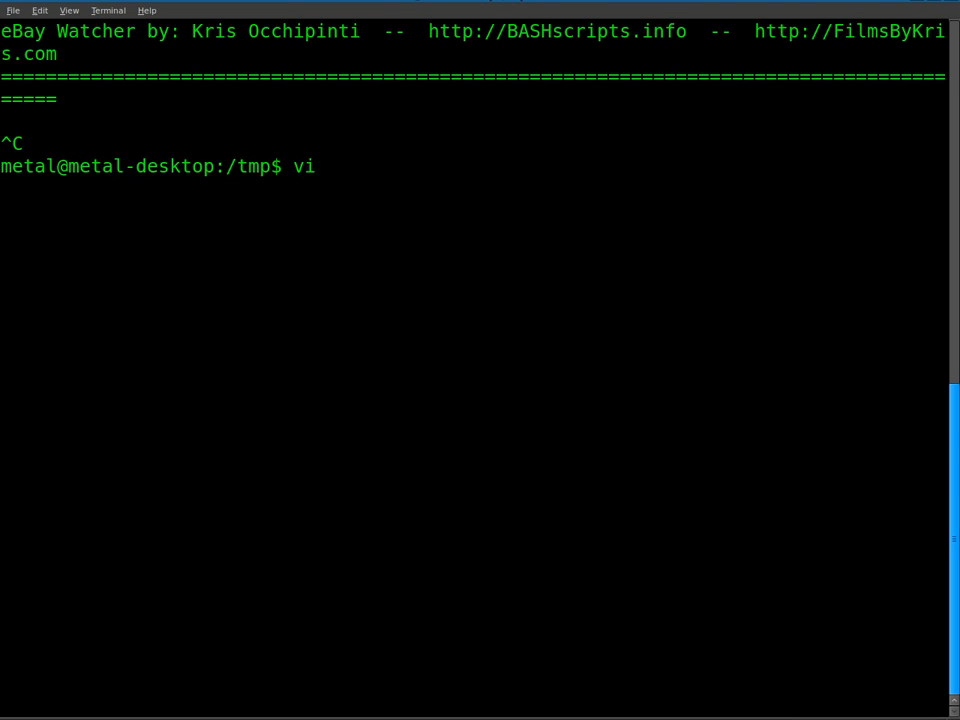
text(" ")
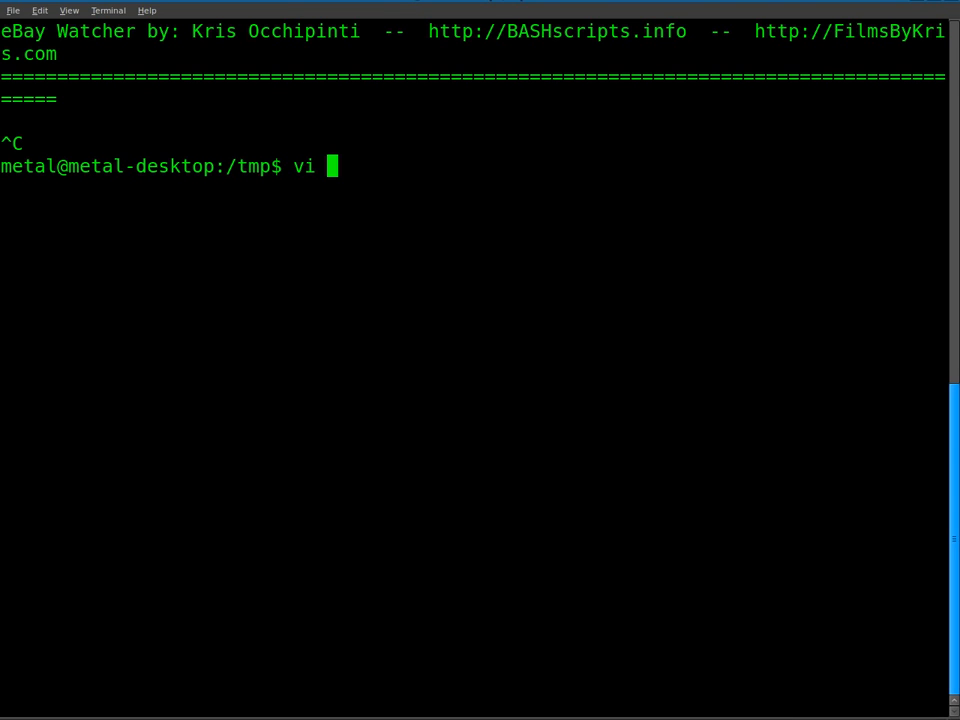
text(ebay_watcher.sh)
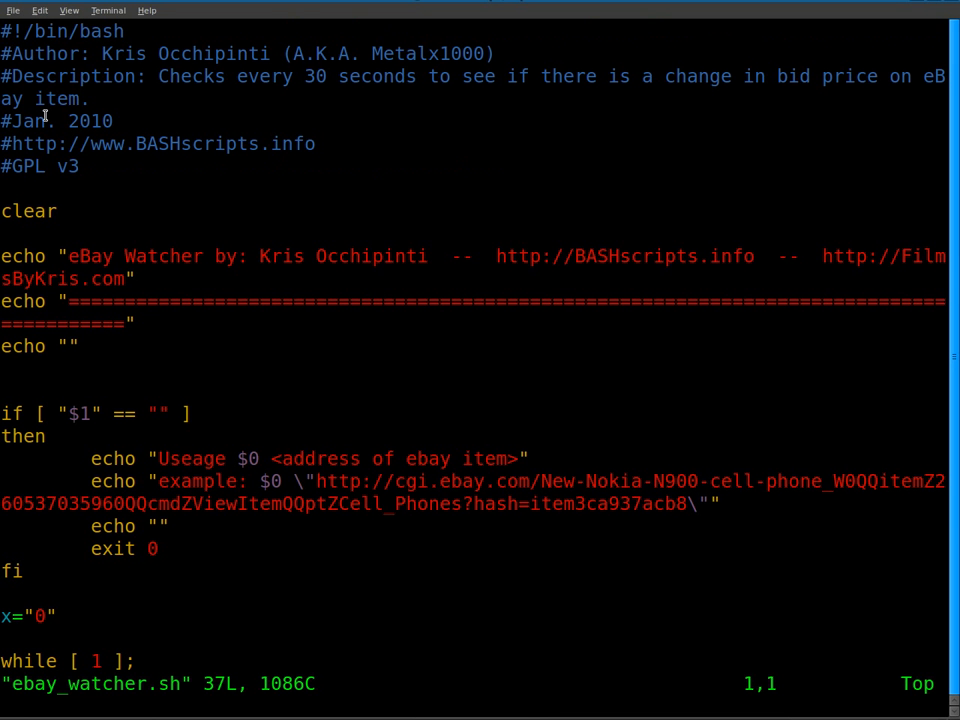
mouse_move(152, 192)
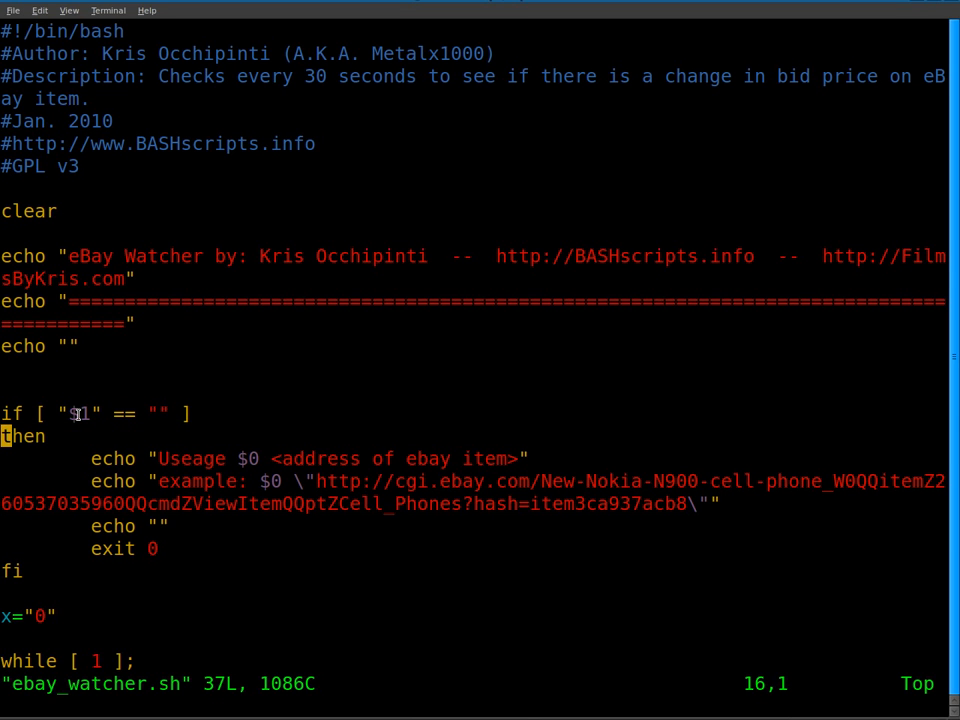
Read ebay_watcher.sh in vim from its header comments down to the polling loop.
double_click(78, 412)
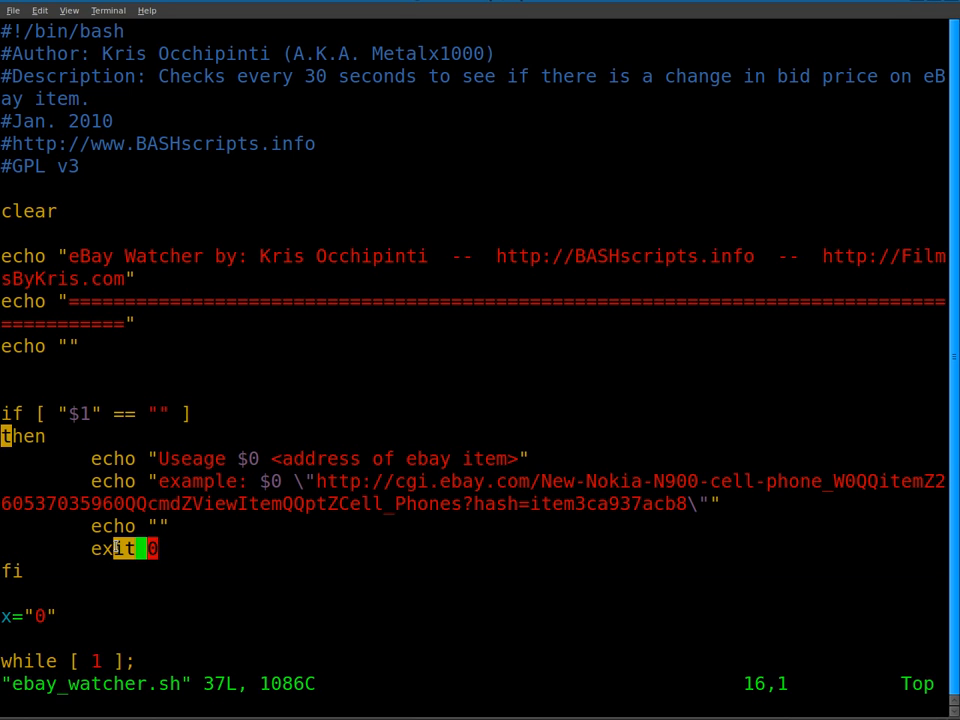
scroll(down, 3)
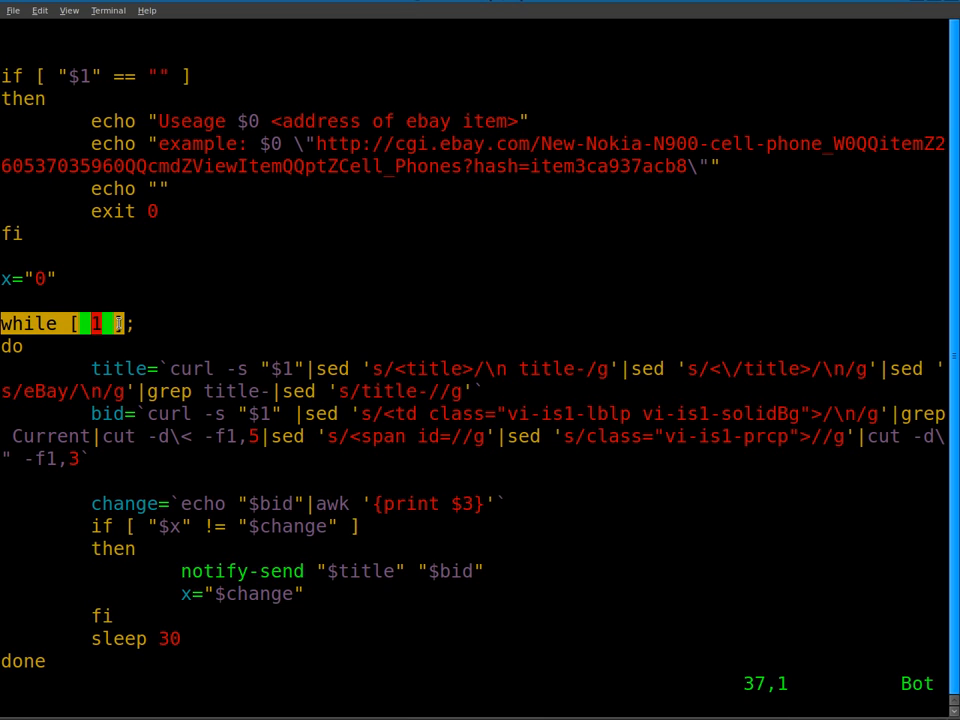
mouse_move(204, 324)
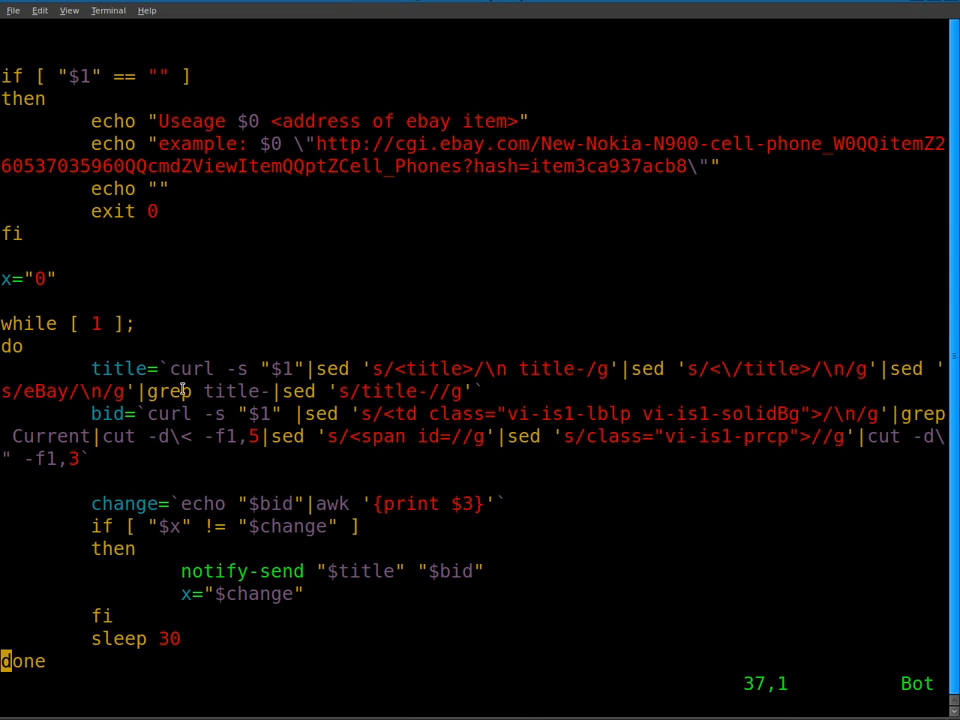
mouse_move(400, 390)
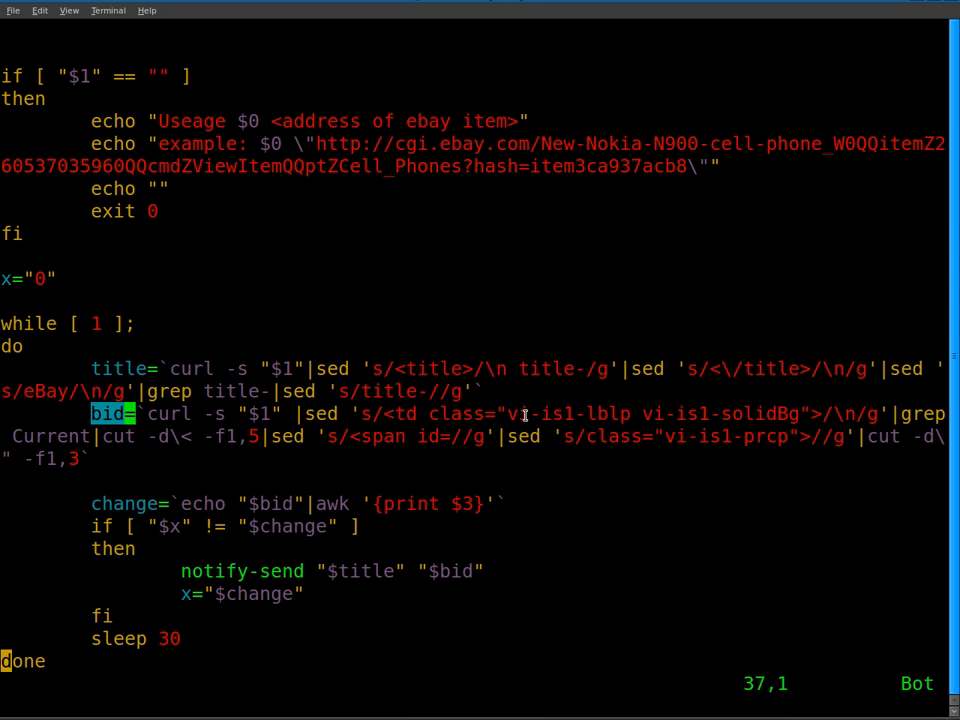
mouse_move(228, 508)
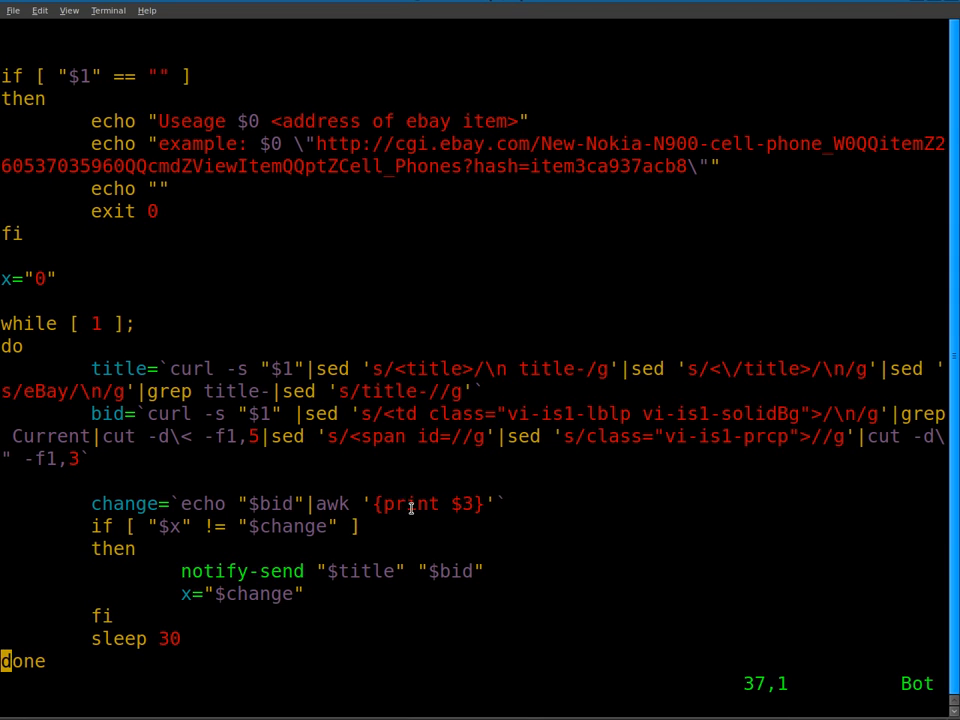
mouse_move(96, 524)
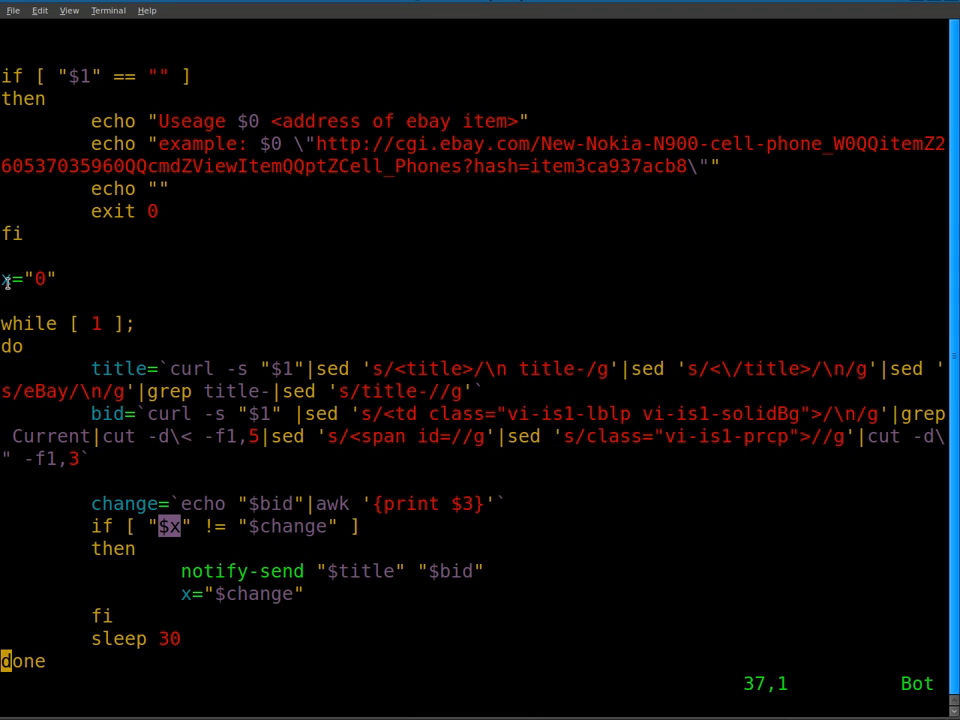
mouse_move(210, 540)
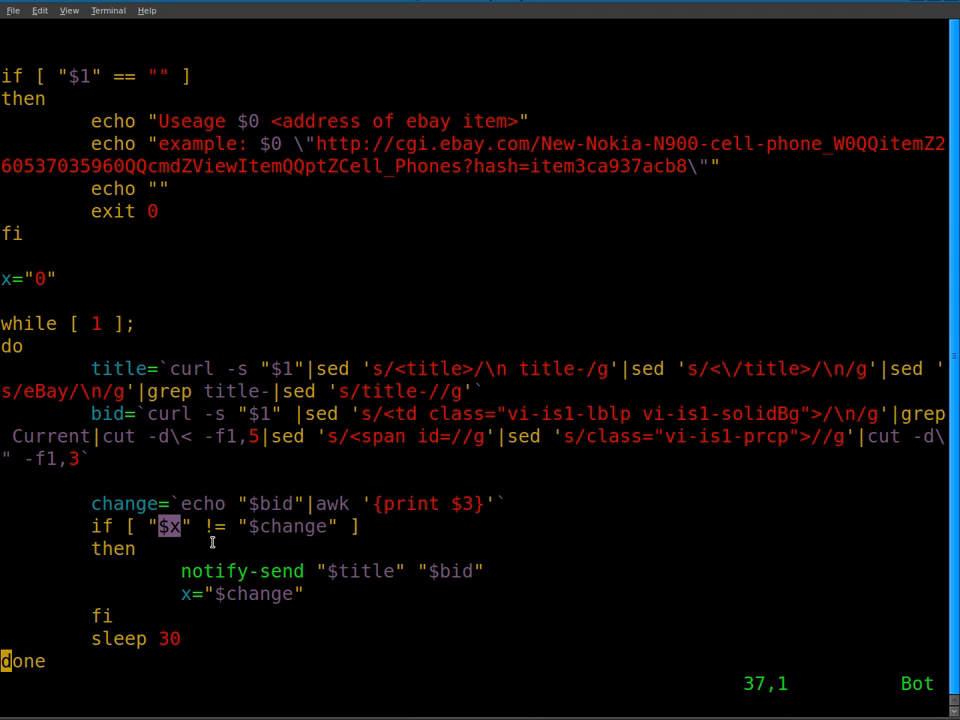